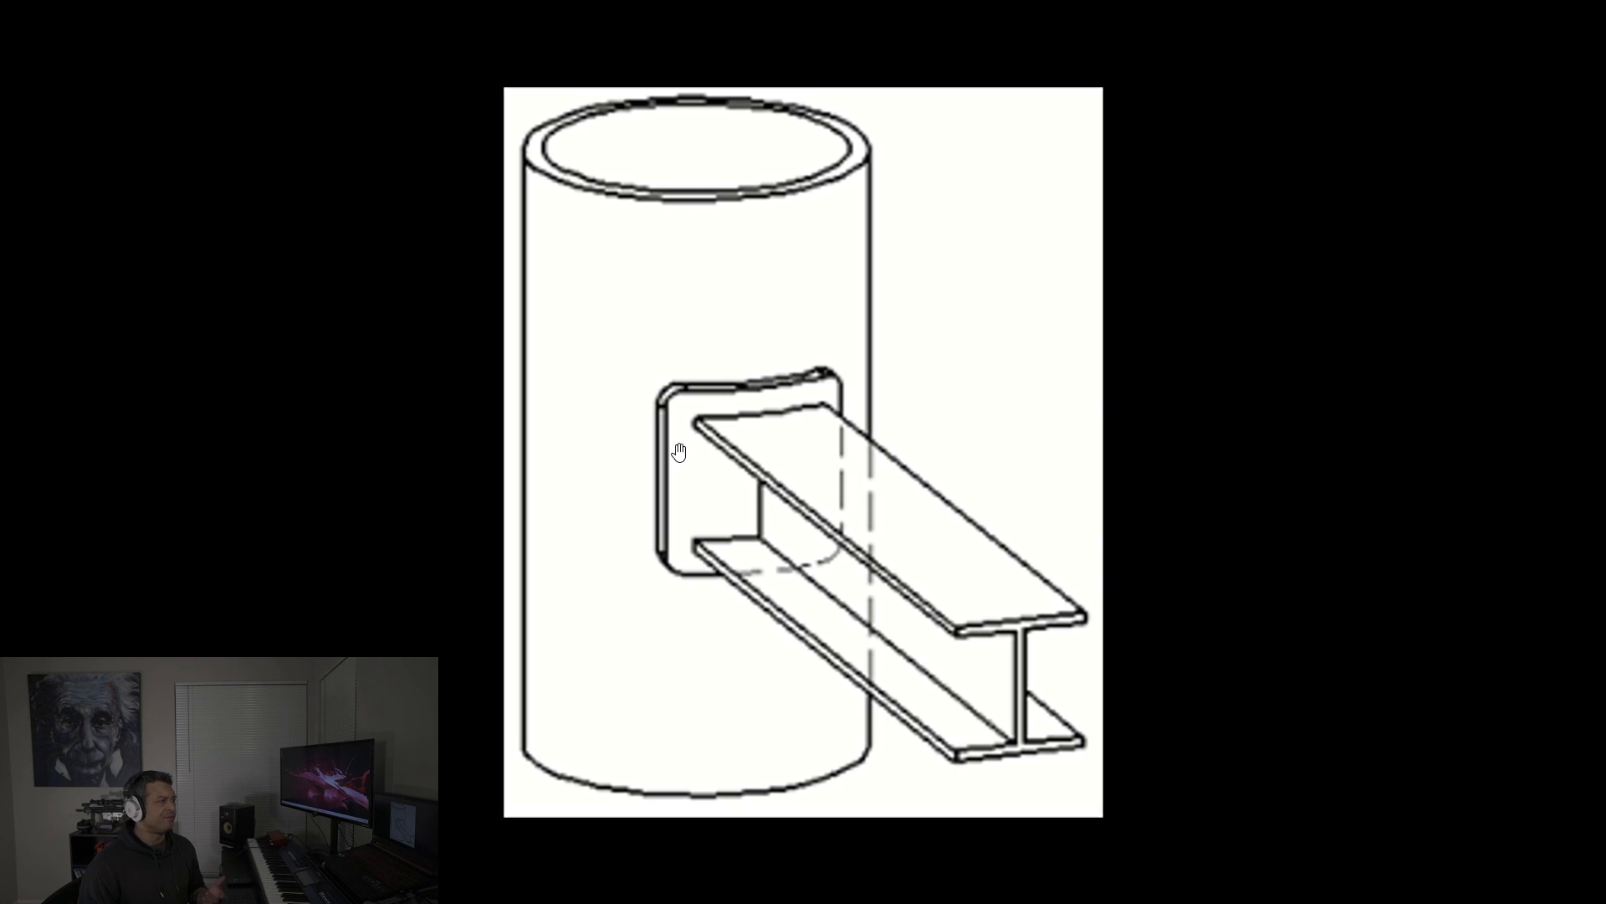
{"action": "mouse_move", "coordinate": [854, 325]}
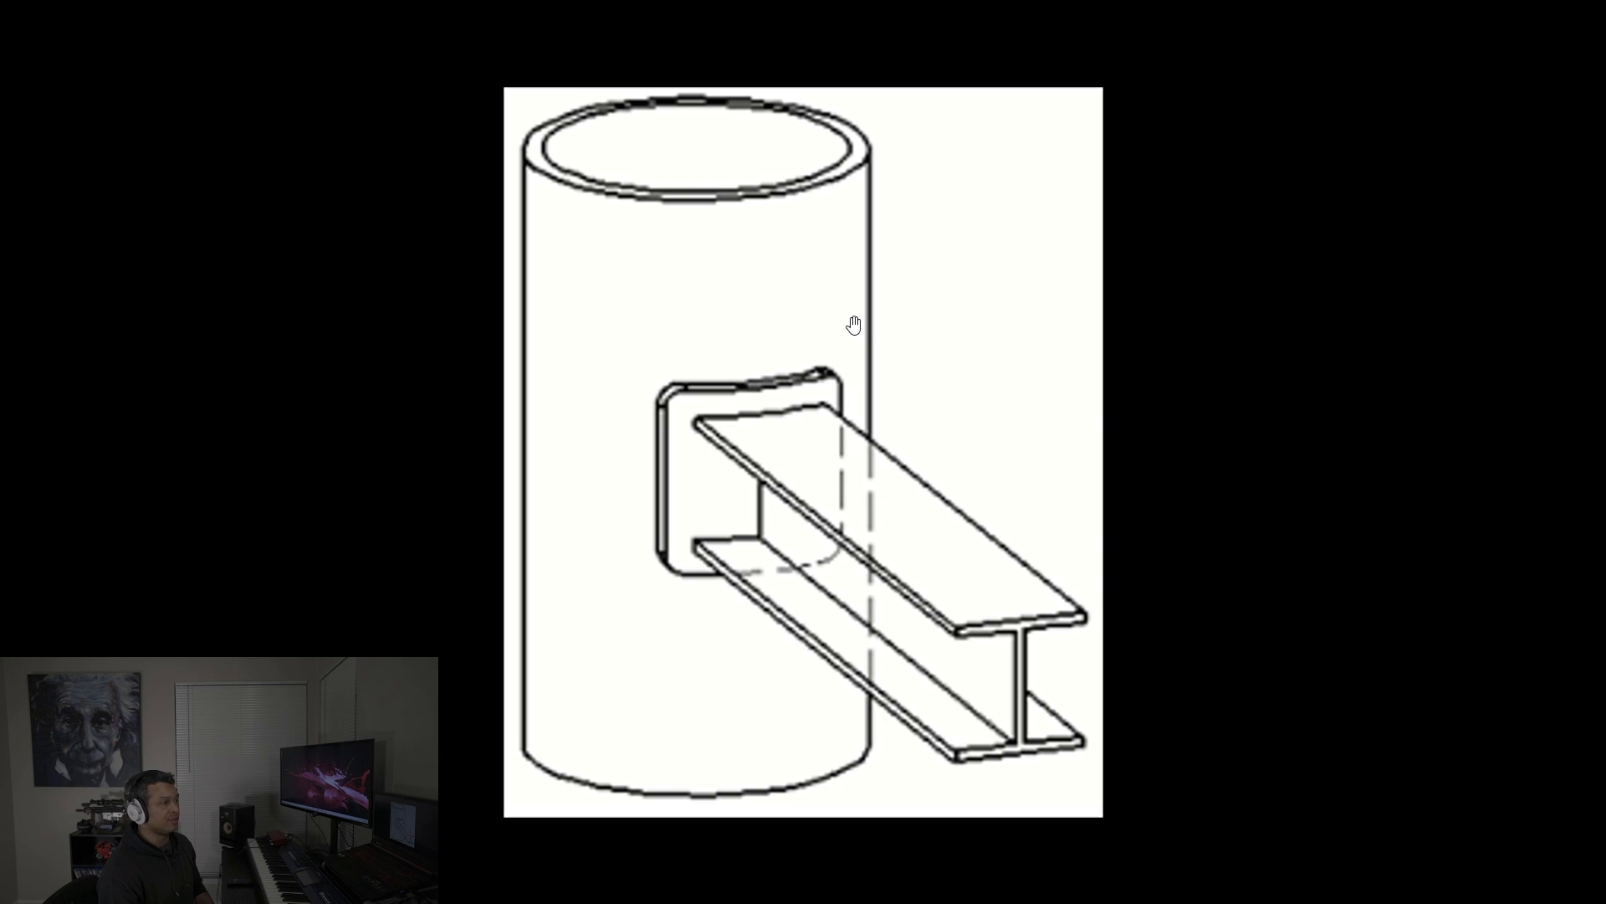
{"action": "mouse_move", "coordinate": [900, 571]}
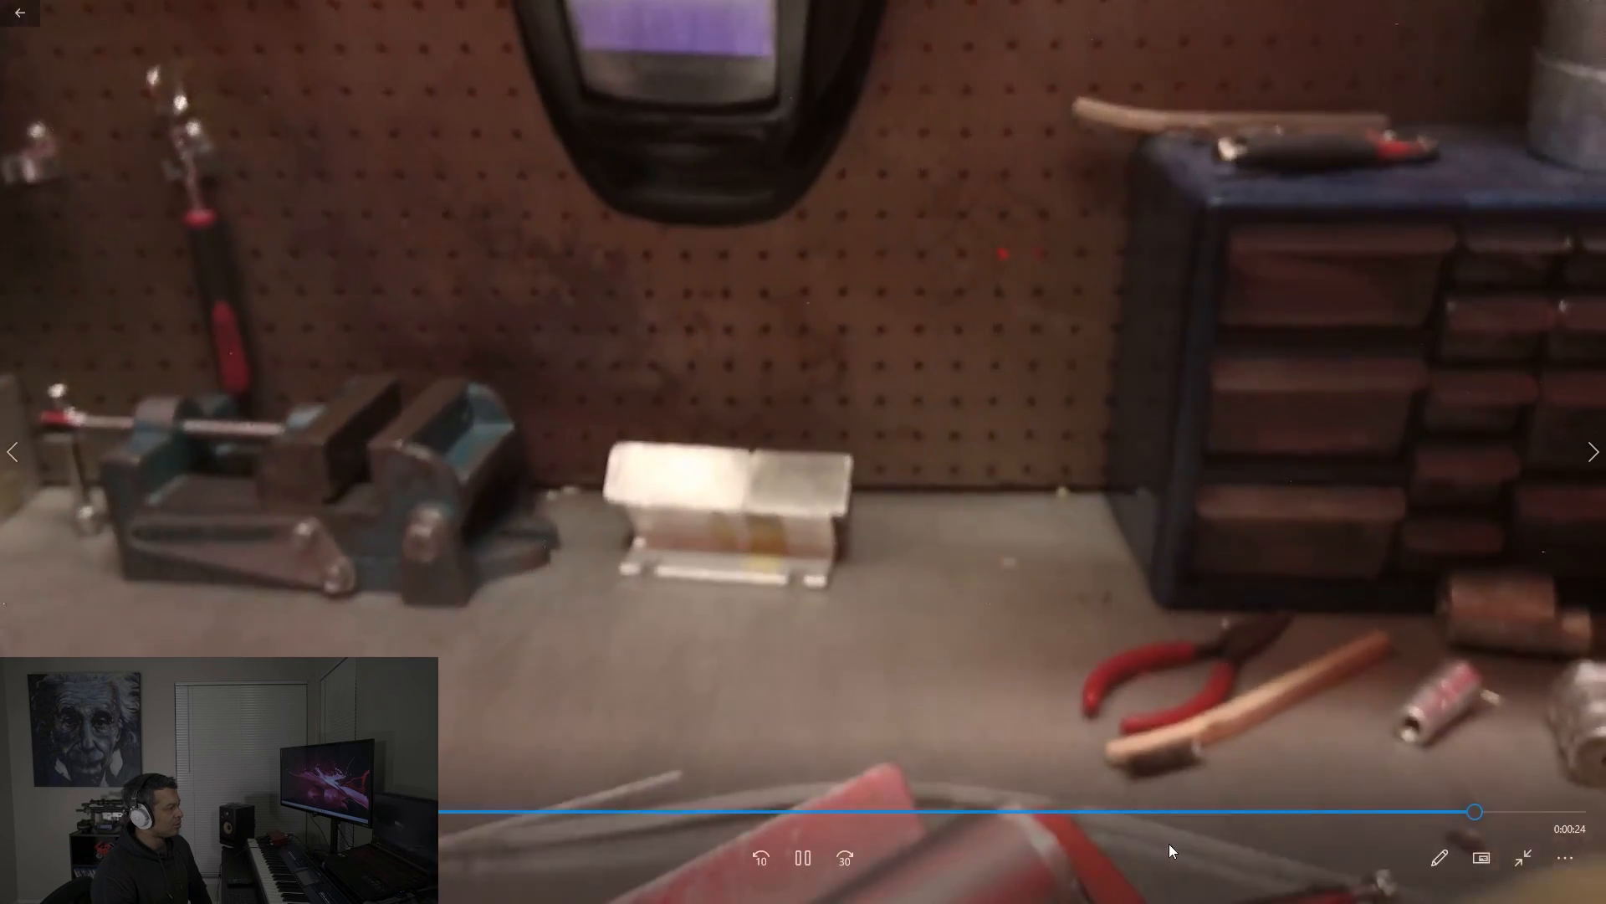
{"action": "left_click", "coordinate": [802, 857]}
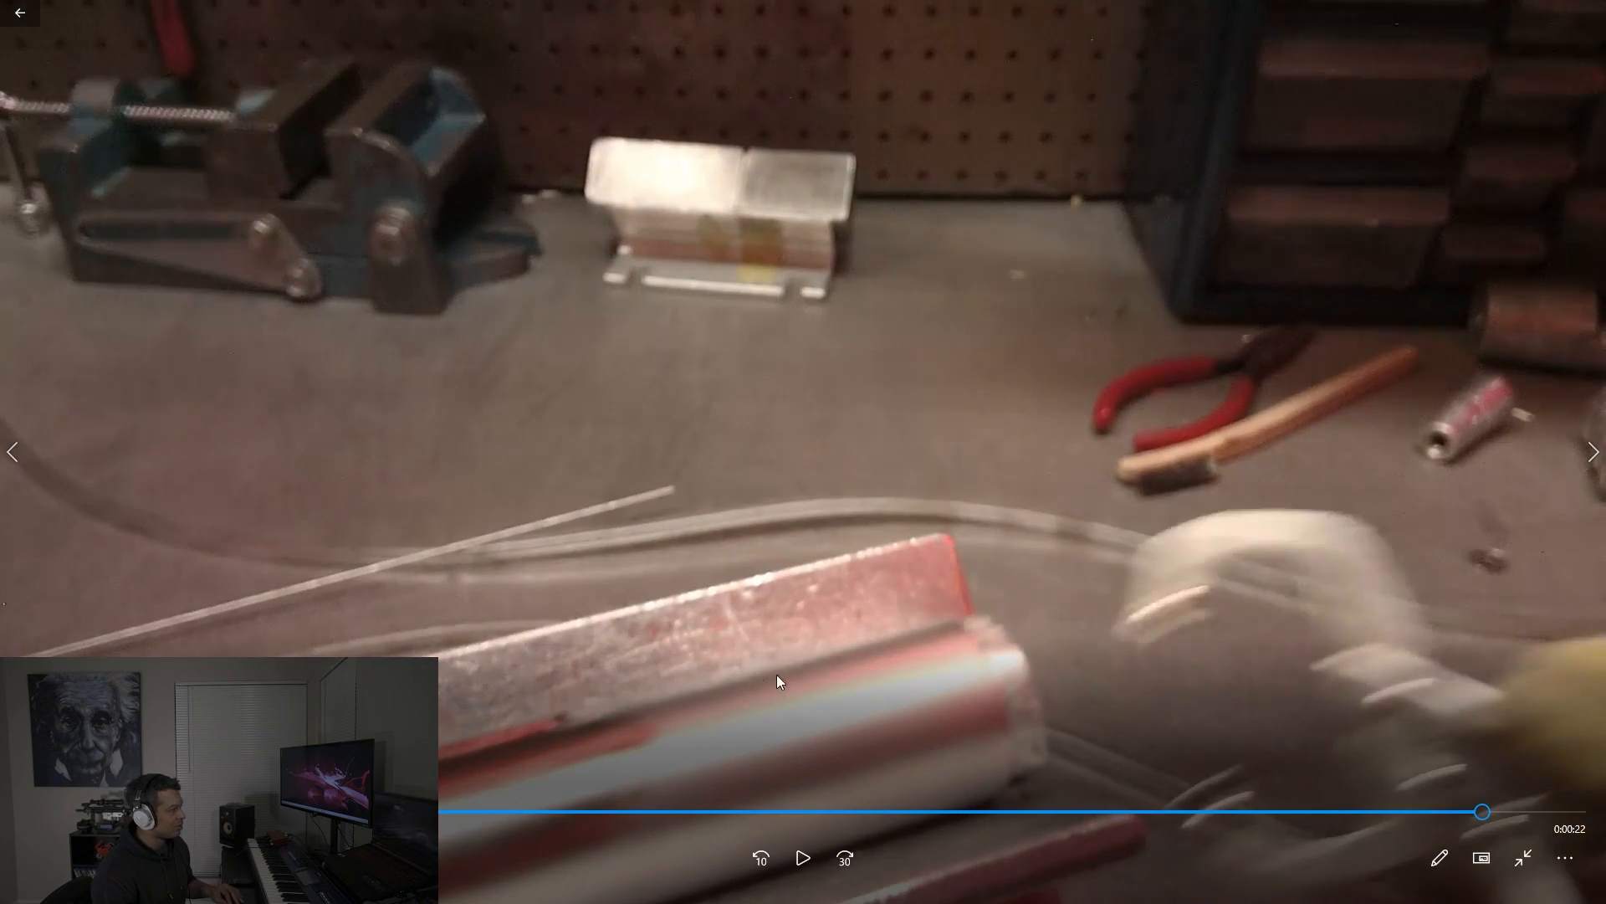
{"action": "mouse_move", "coordinate": [566, 701]}
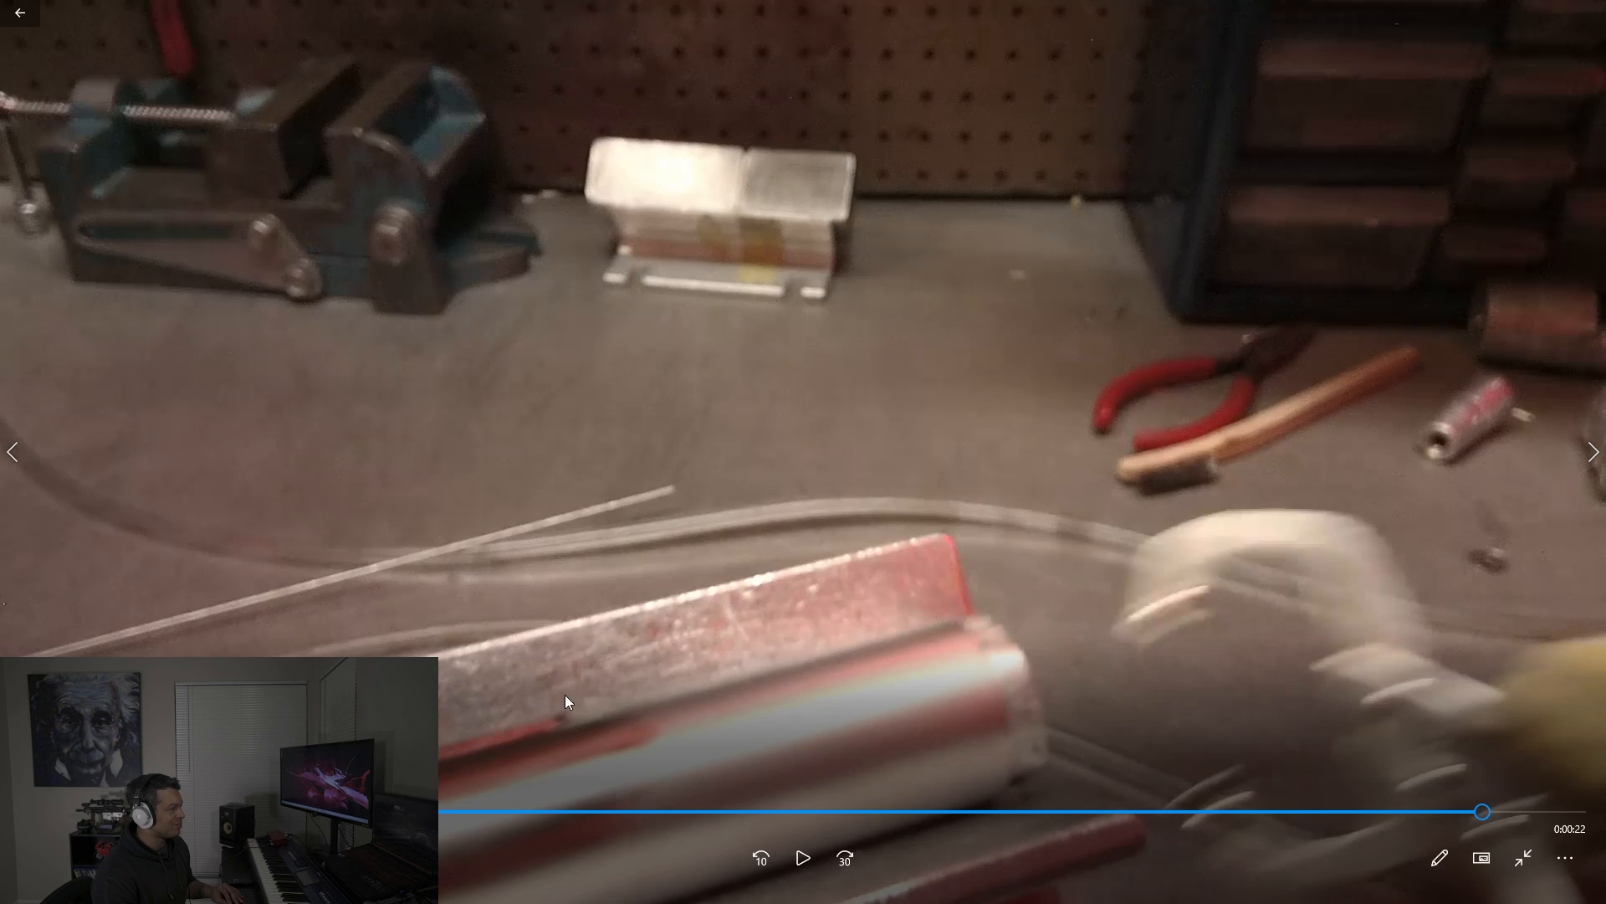
{"action": "mouse_move", "coordinate": [572, 707]}
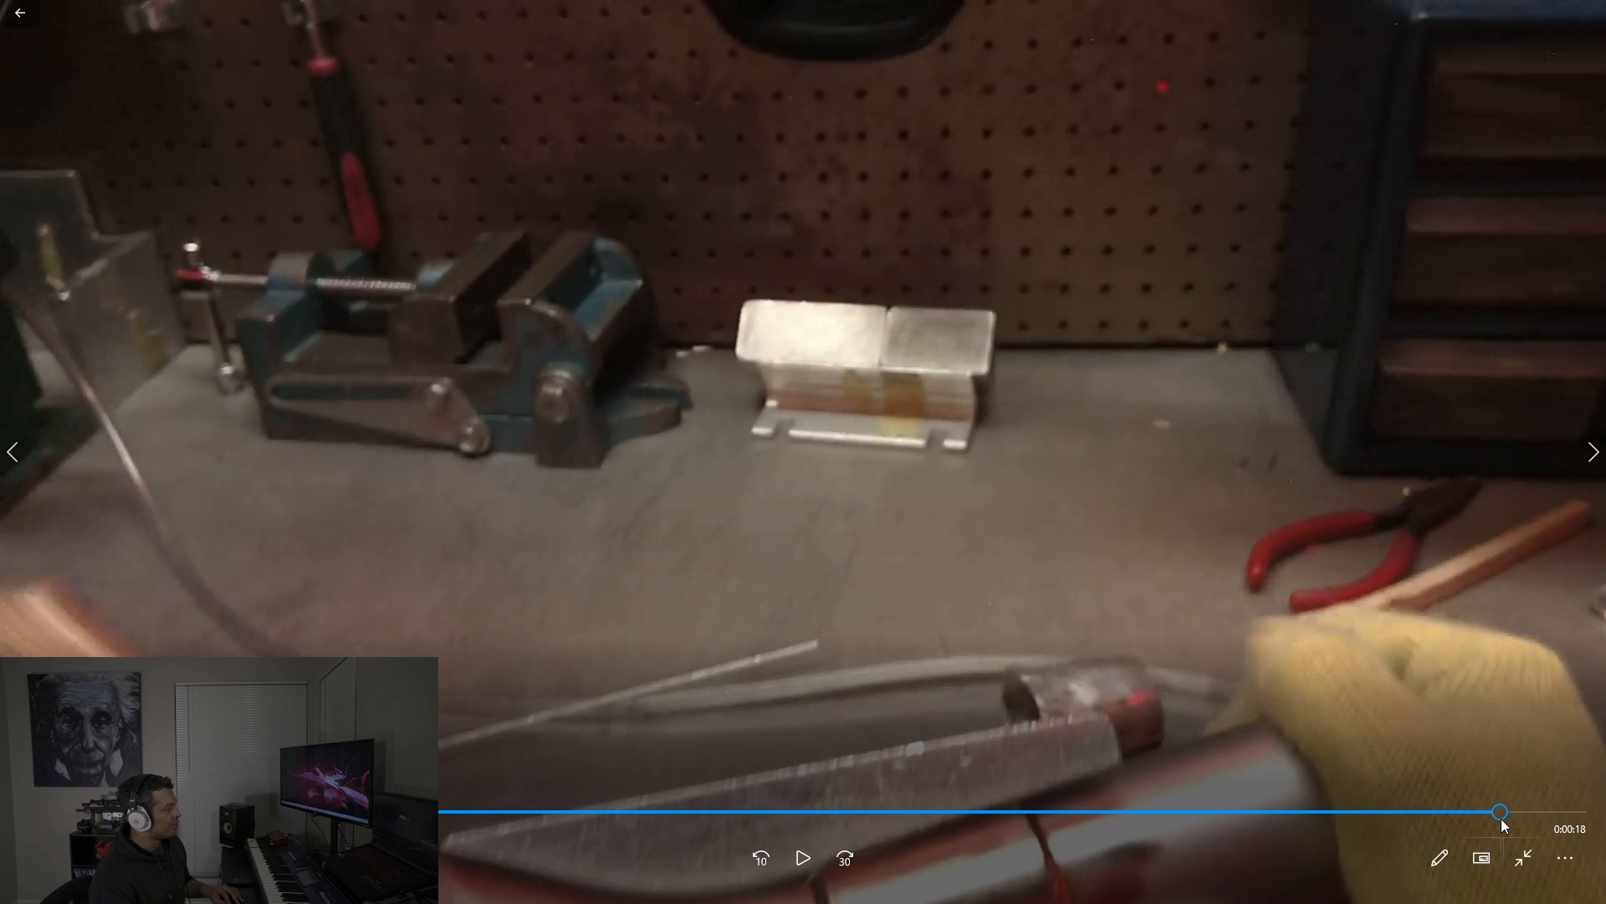
{"action": "left_click", "coordinate": [803, 857]}
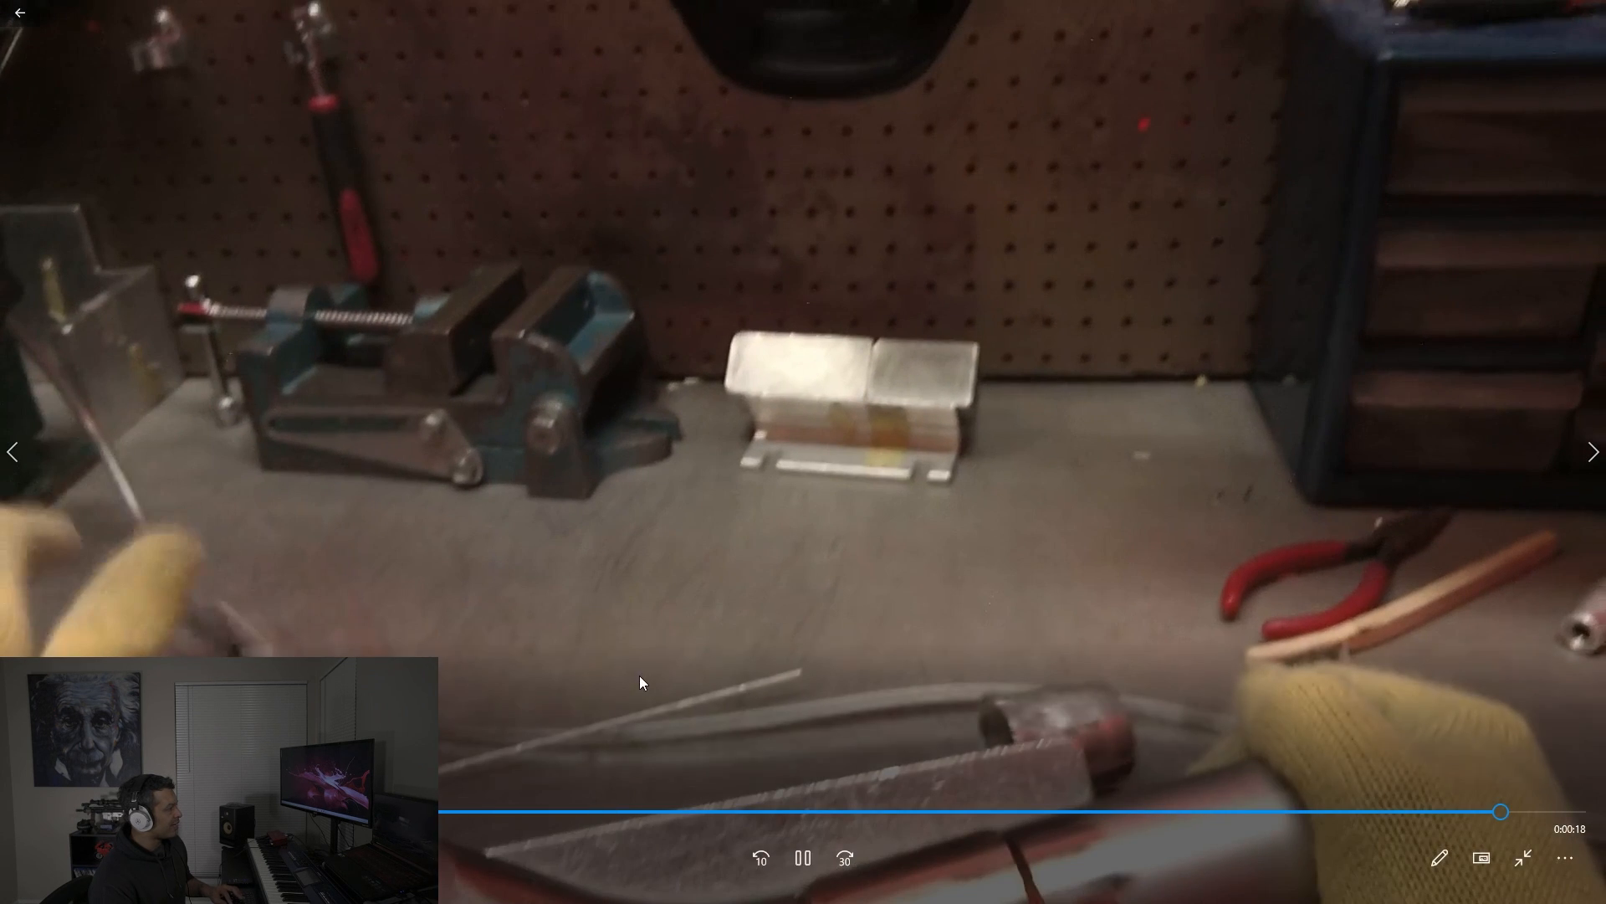
{"action": "left_click", "coordinate": [802, 857]}
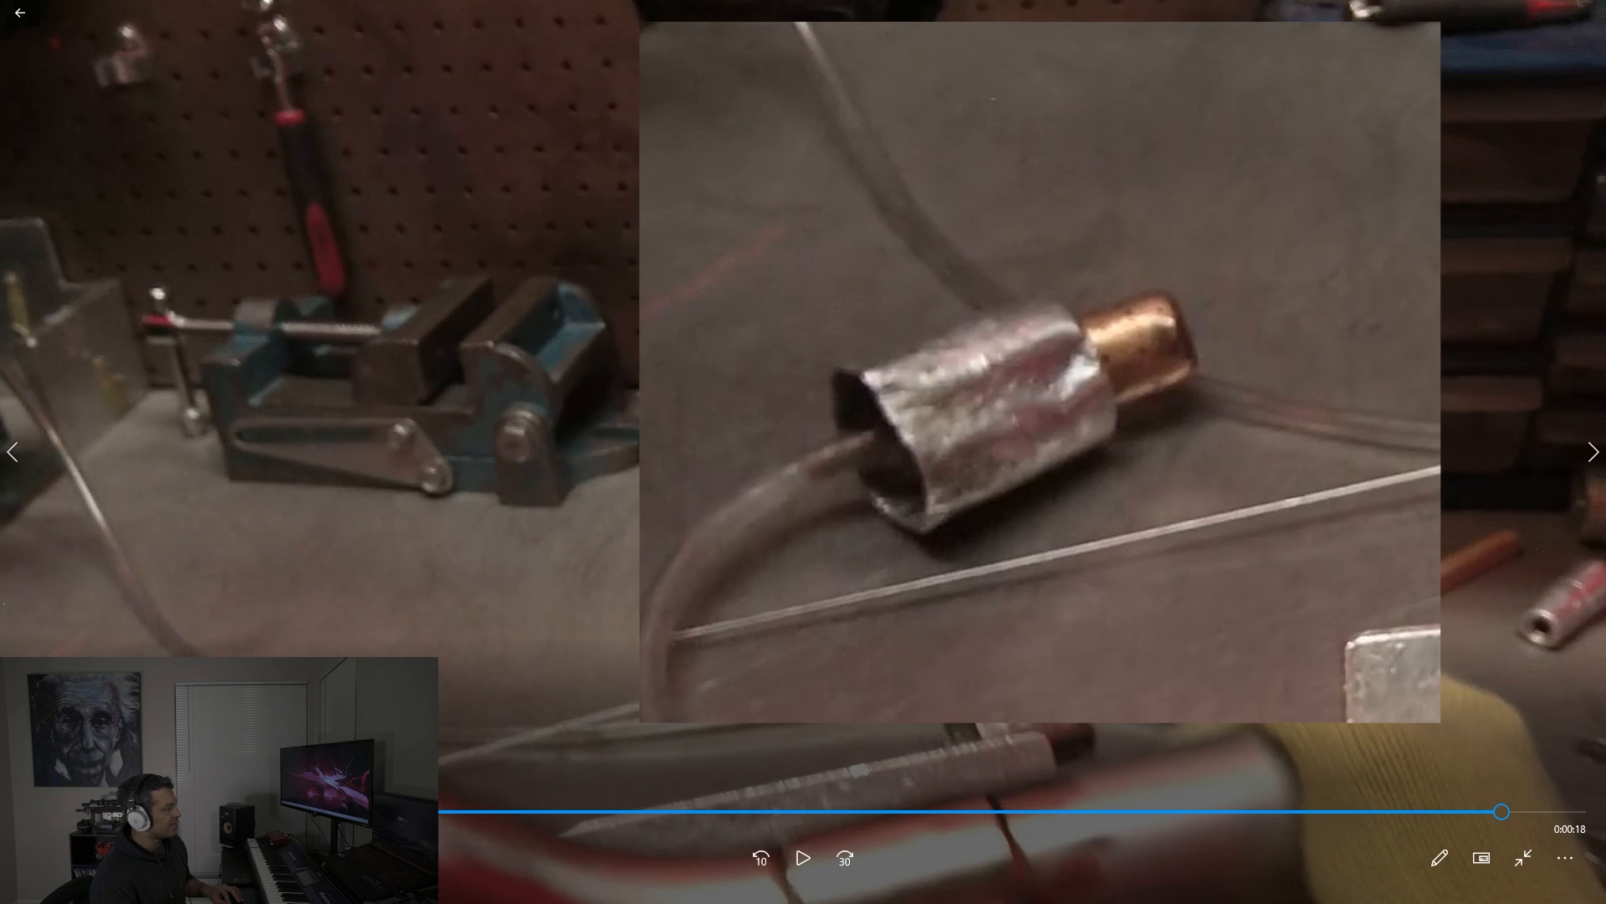